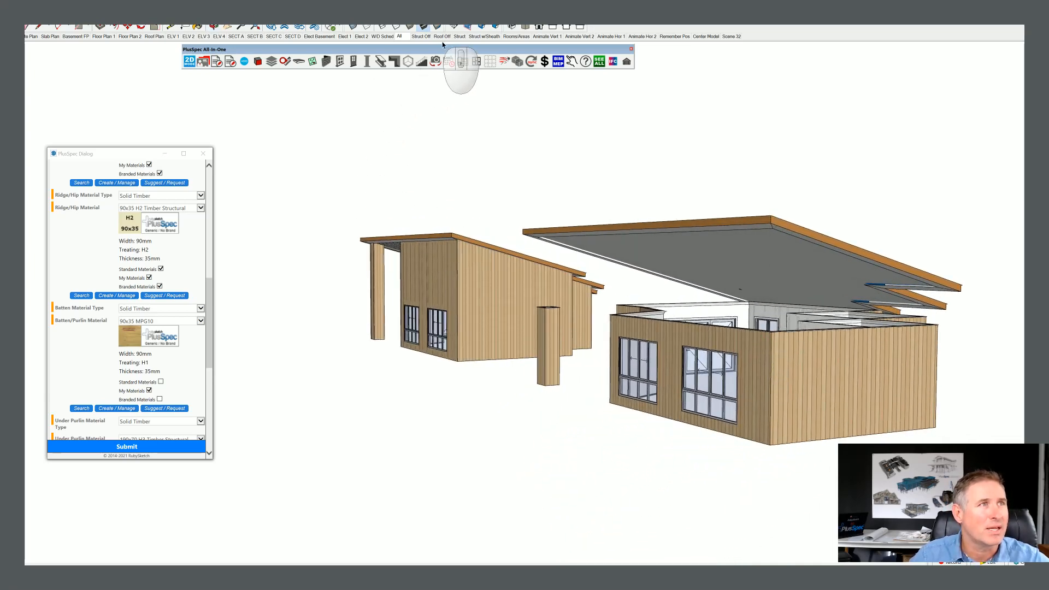
Switch to the Struct scene and orbit to inspect the skillion building's wall and rafter framing
click(459, 37)
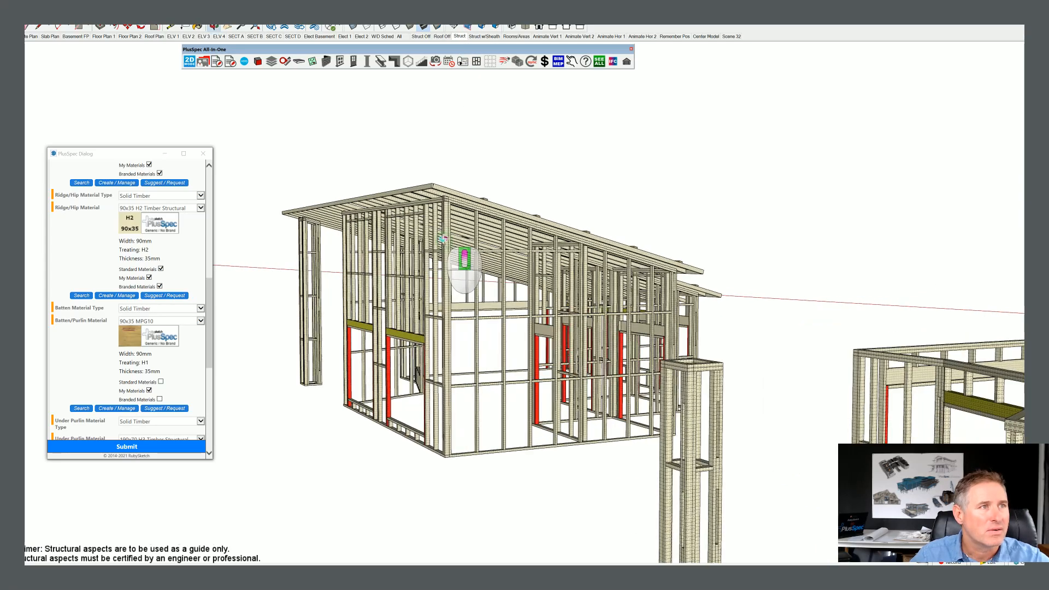
drag(461, 275, 703, 308)
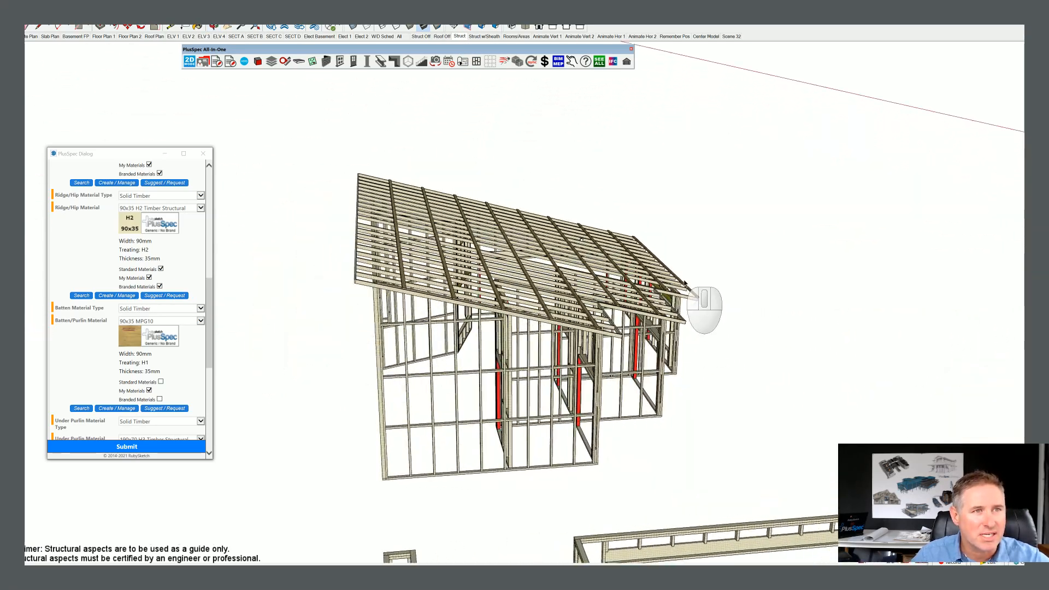
drag(703, 309, 735, 354)
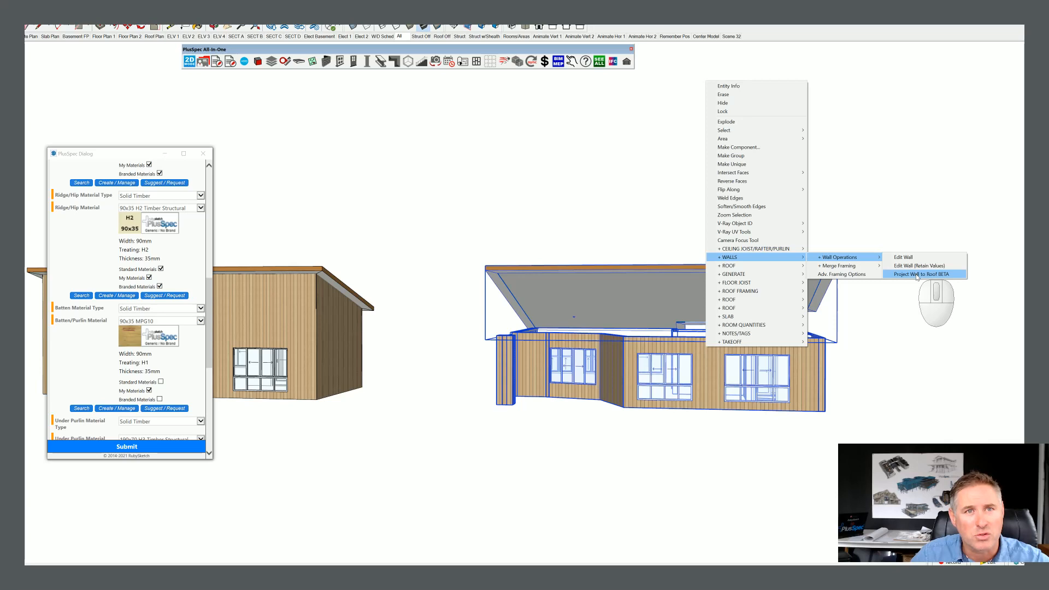
Run Project Wall to Roof on the selected walls, keeping both raked ceiling options ticked
click(924, 274)
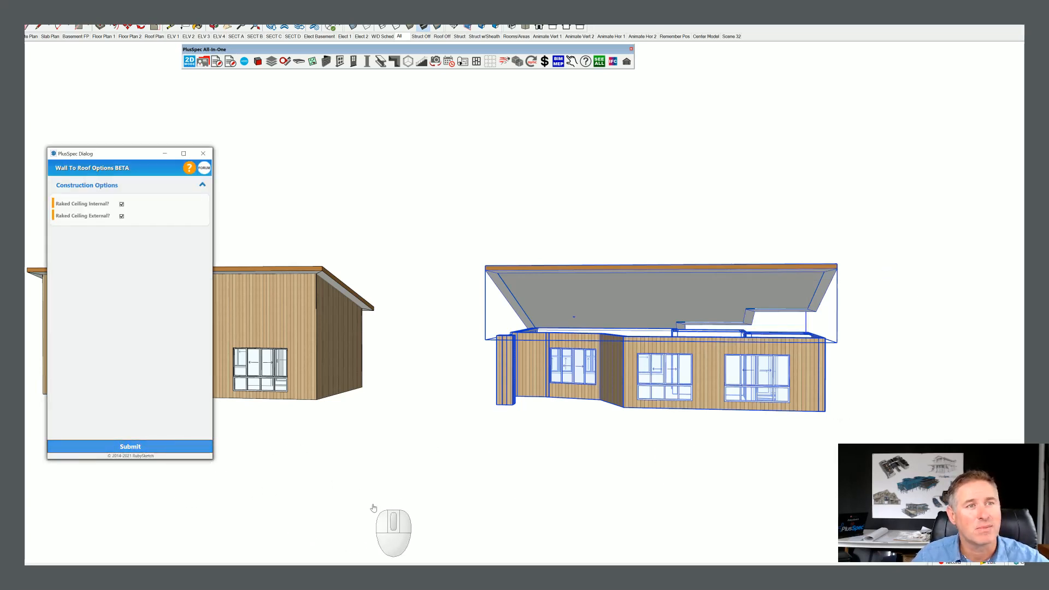
mouse_move(702, 373)
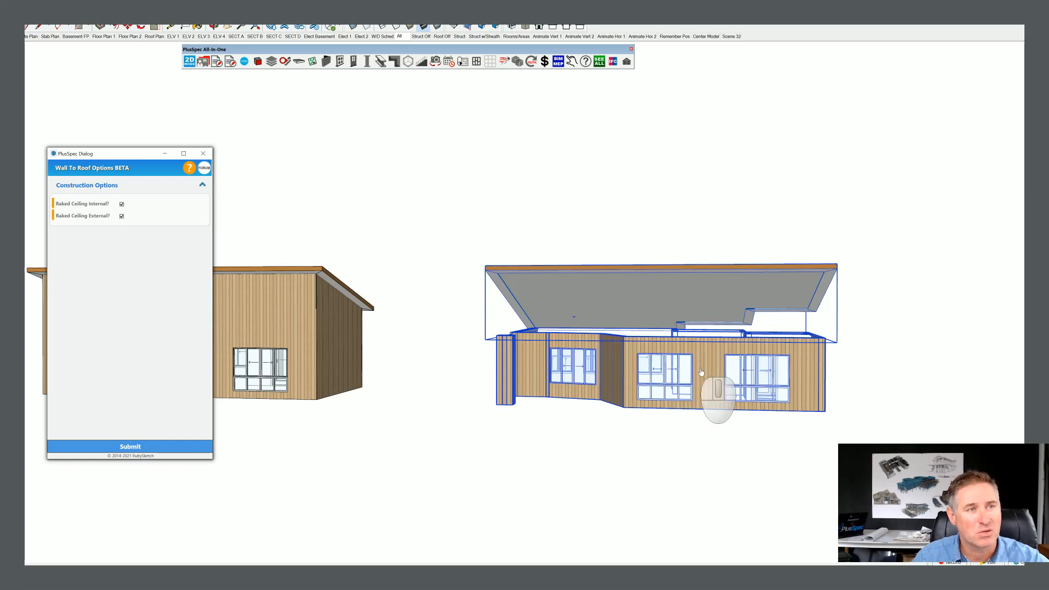
mouse_move(776, 362)
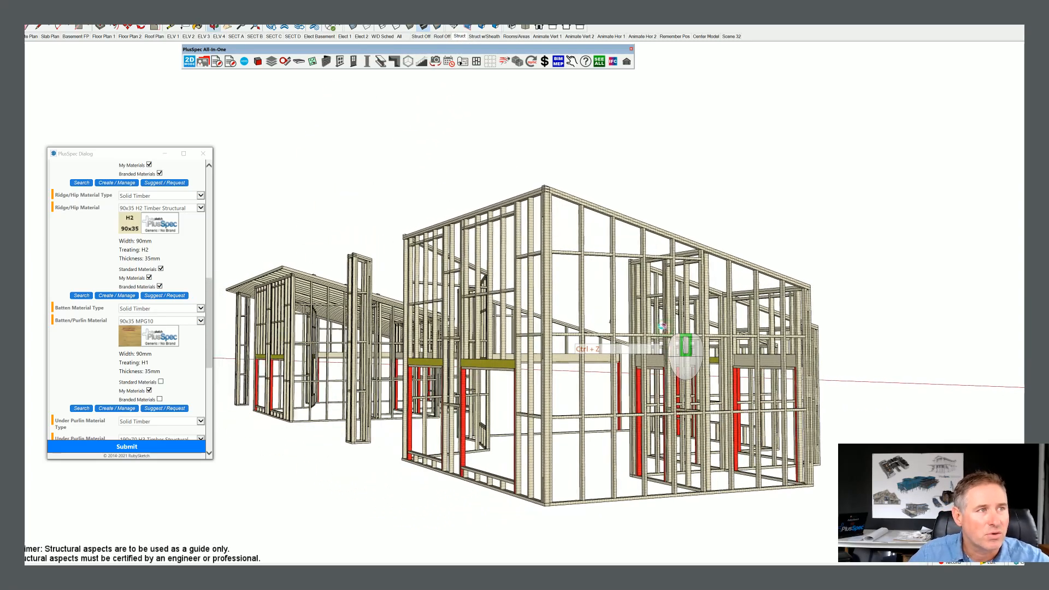
Orbit around the raised wall framing and zoom out to see both buildings
drag(683, 348, 535, 422)
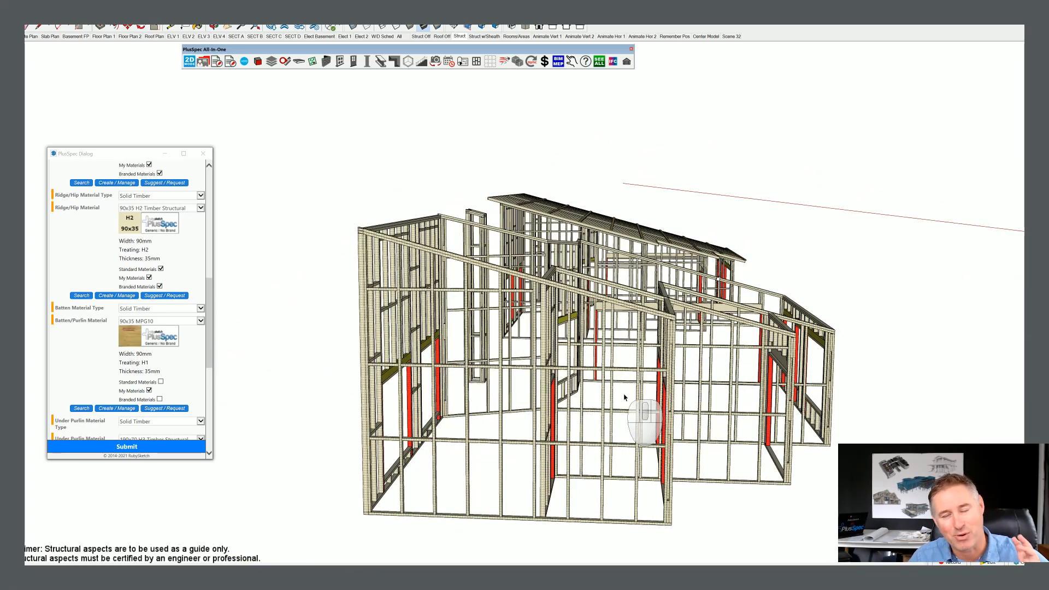
mouse_move(633, 425)
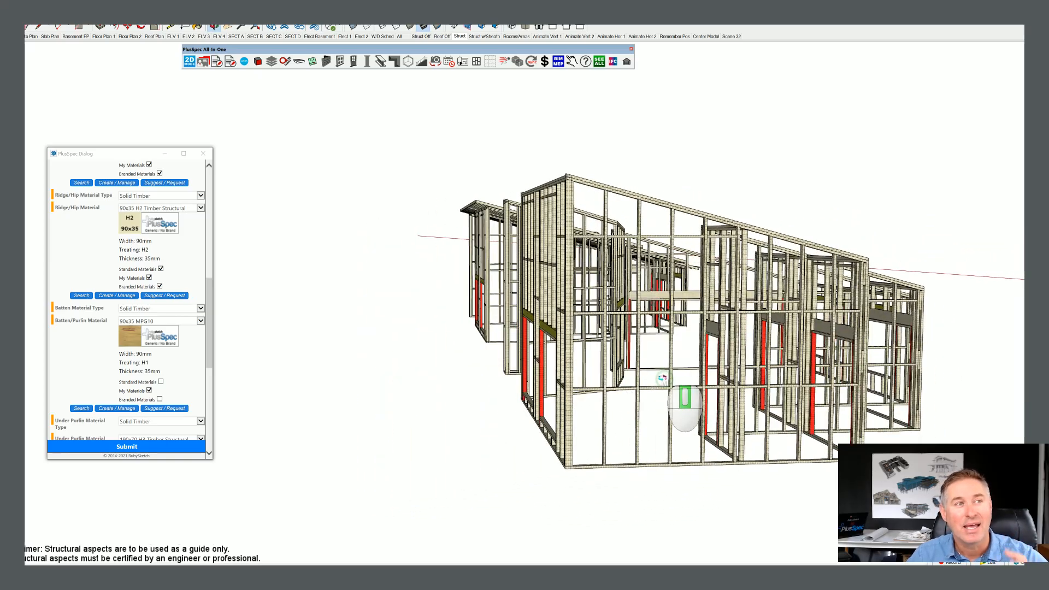
drag(682, 401, 448, 201)
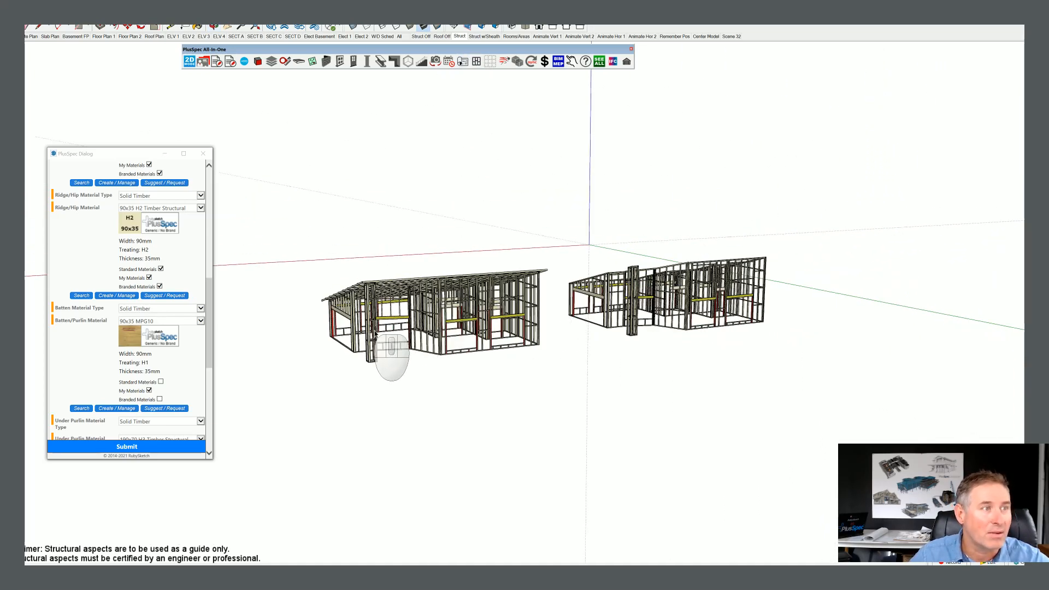
scroll(down, 3)
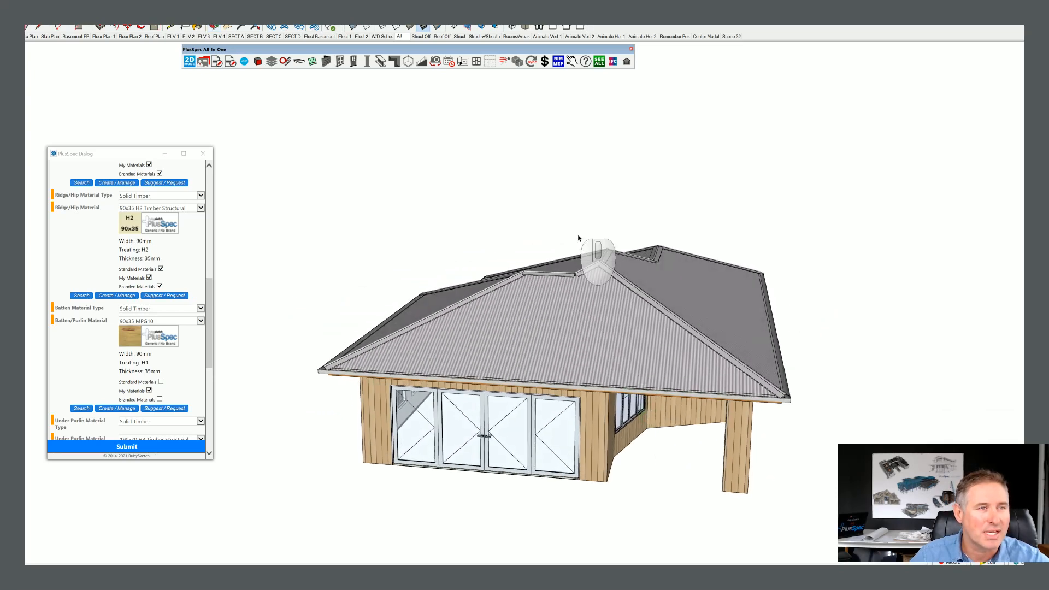
Orbit over and around the hip-roofed house to reveal its L-shaped plan and glazing
drag(596, 258, 625, 392)
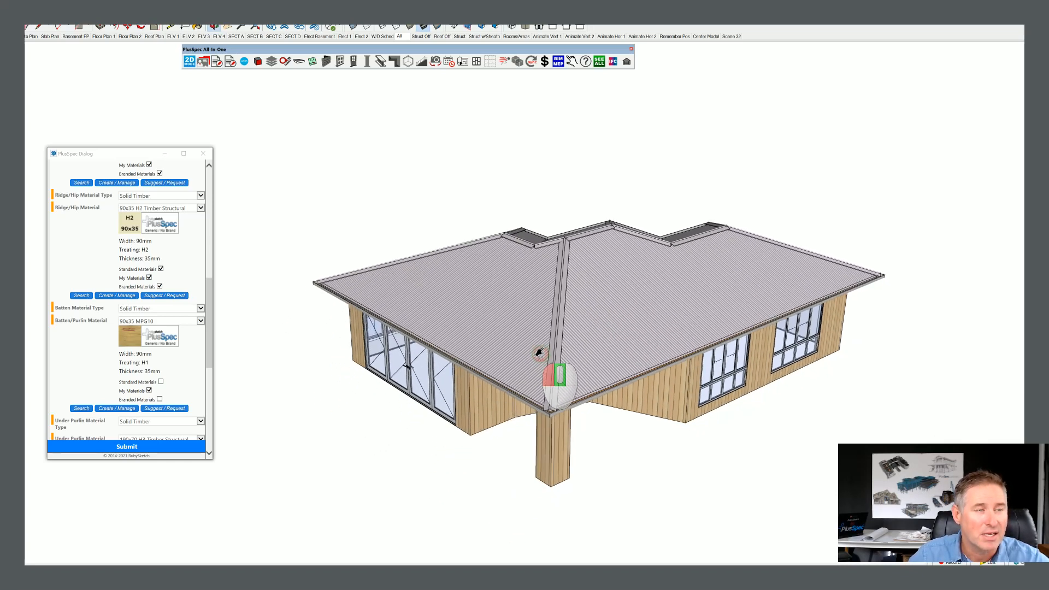
drag(542, 354, 659, 362)
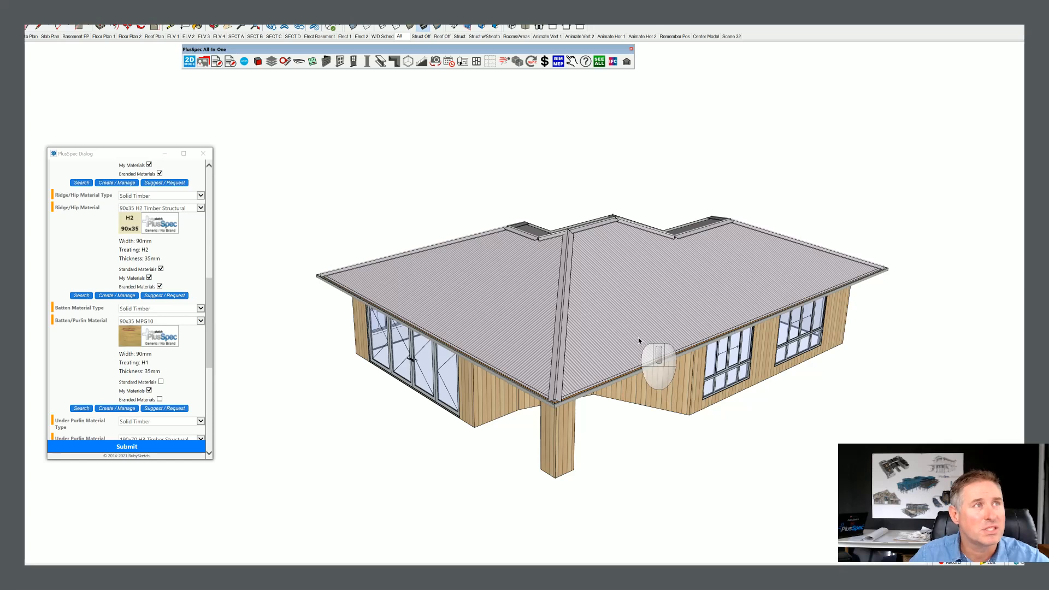
mouse_move(435, 170)
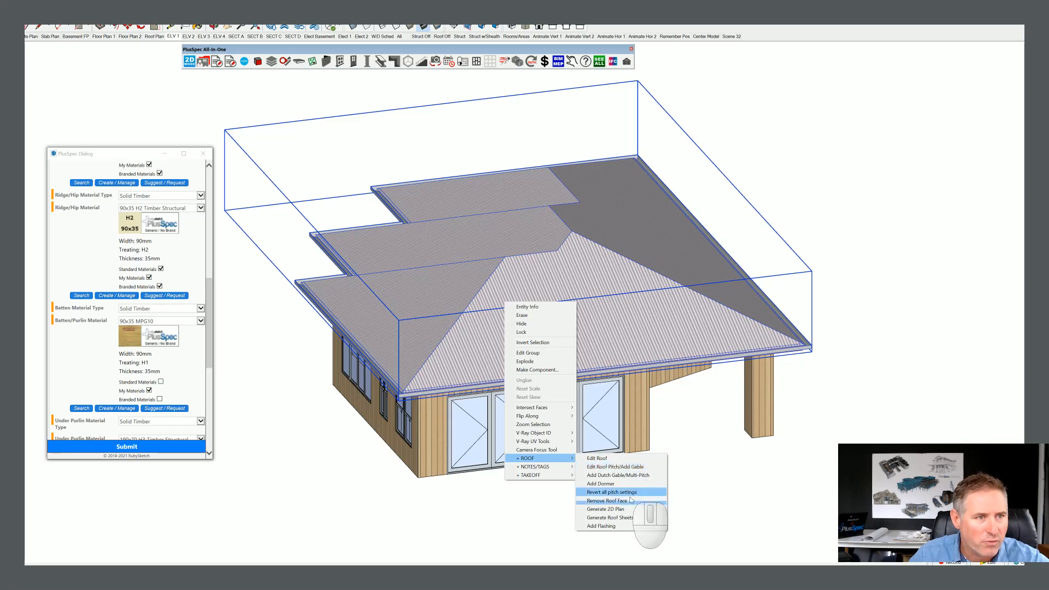
Remove the hip roof's faces and orbit to view the exposed walls and ceilings inside
click(614, 492)
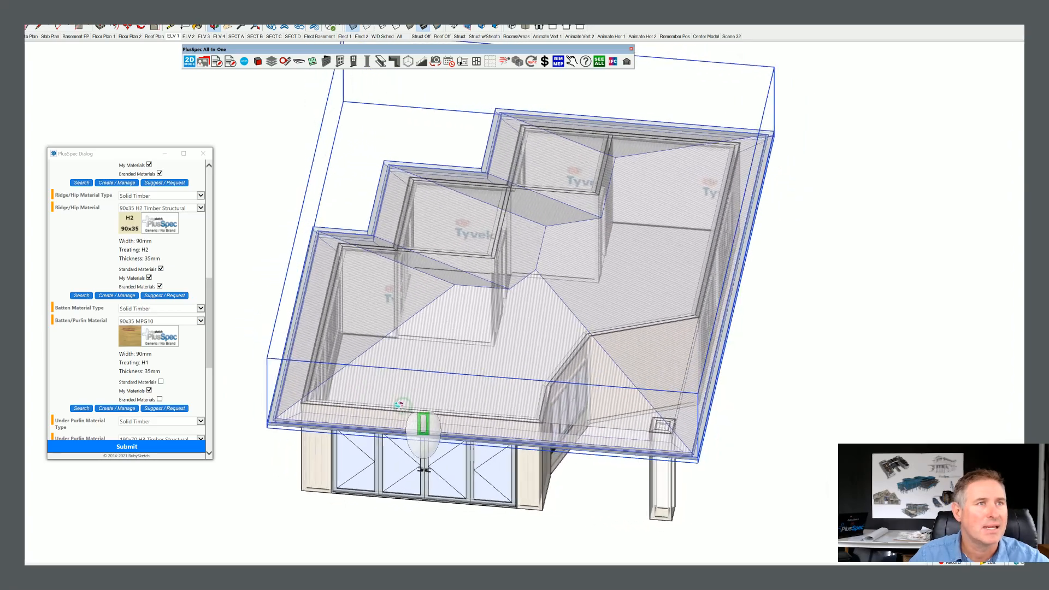
drag(428, 422, 569, 322)
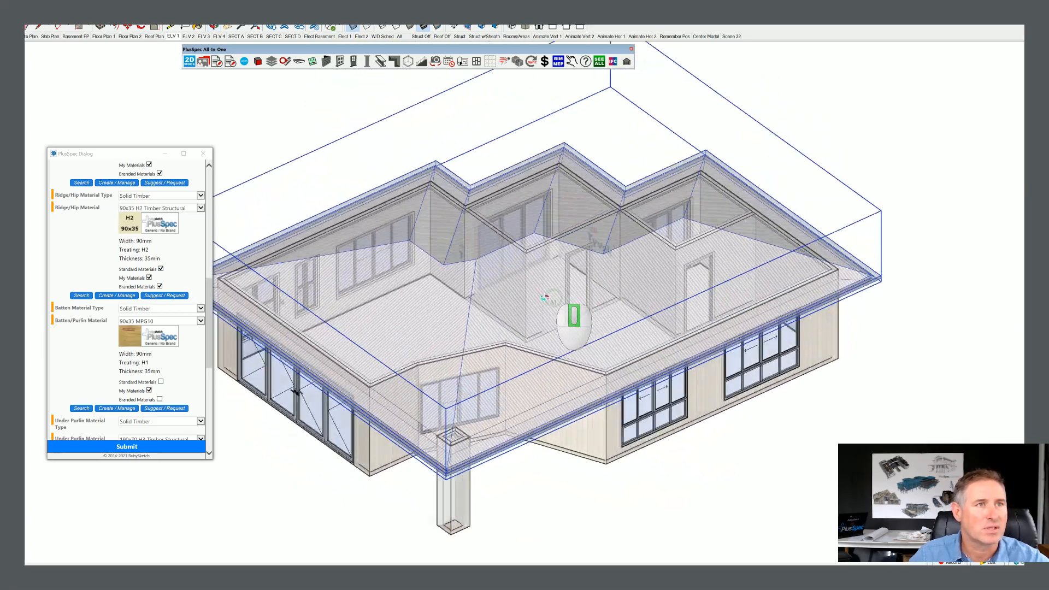
drag(572, 318, 686, 391)
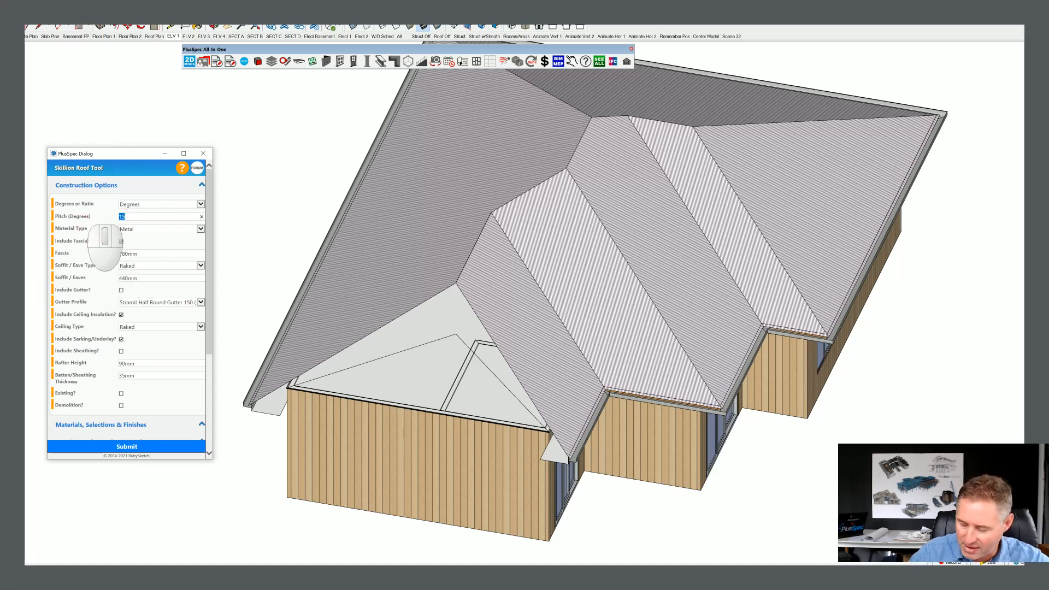
Set the skillion roof pitch to 22.5 degrees with raked ceiling and soffit
text(22.5)
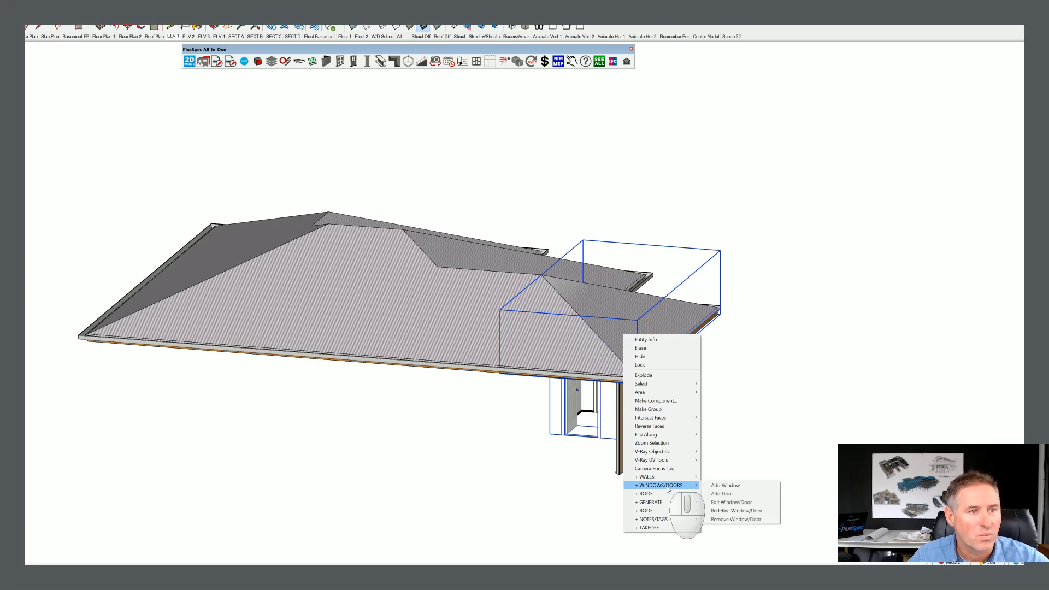
mouse_move(646, 477)
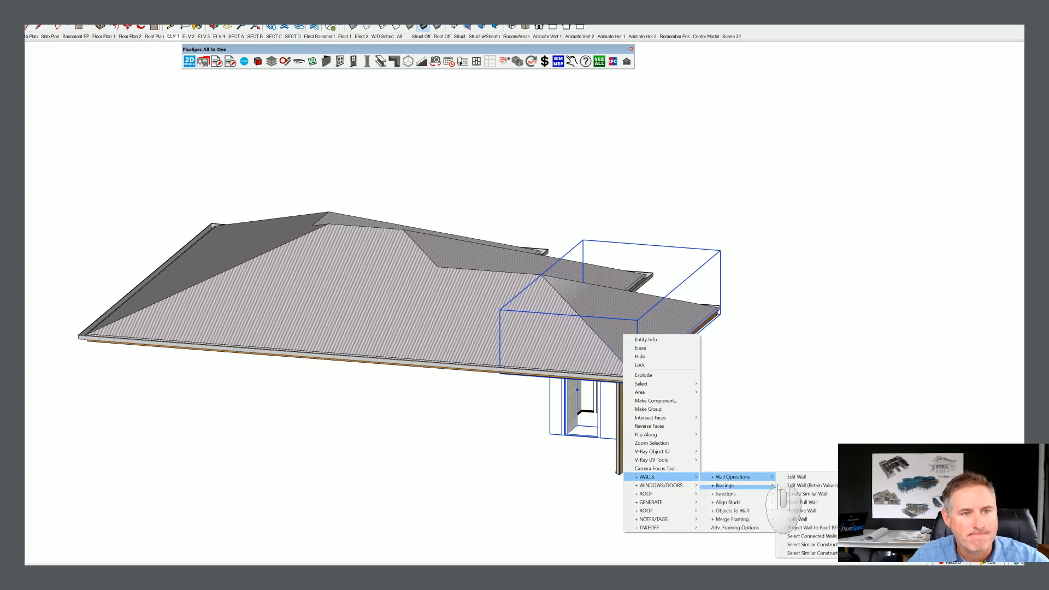
Project the corner wall up to the roof and switch to the Struct framing view
click(812, 528)
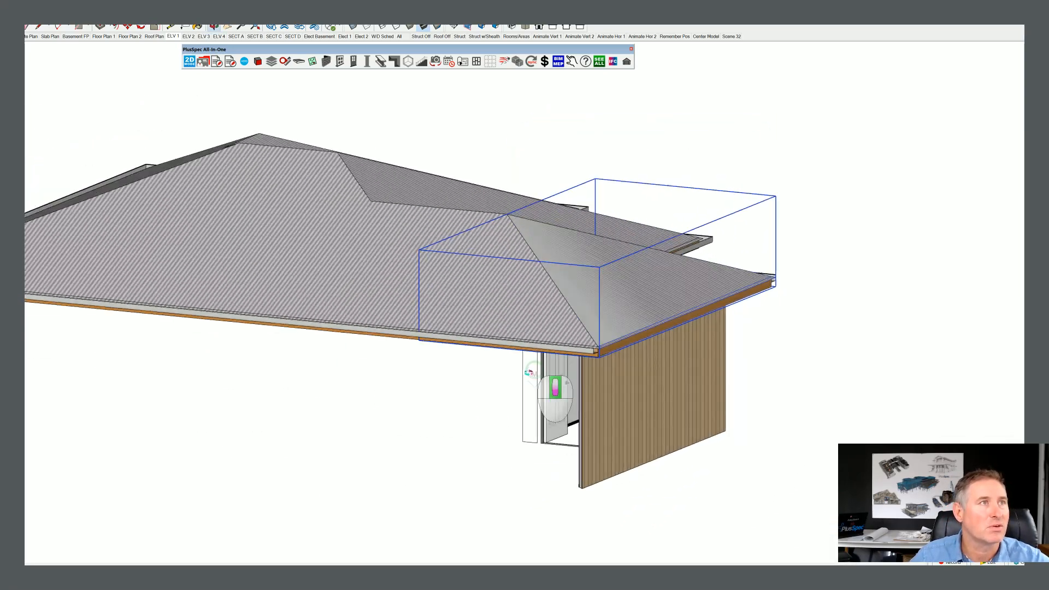
click(459, 36)
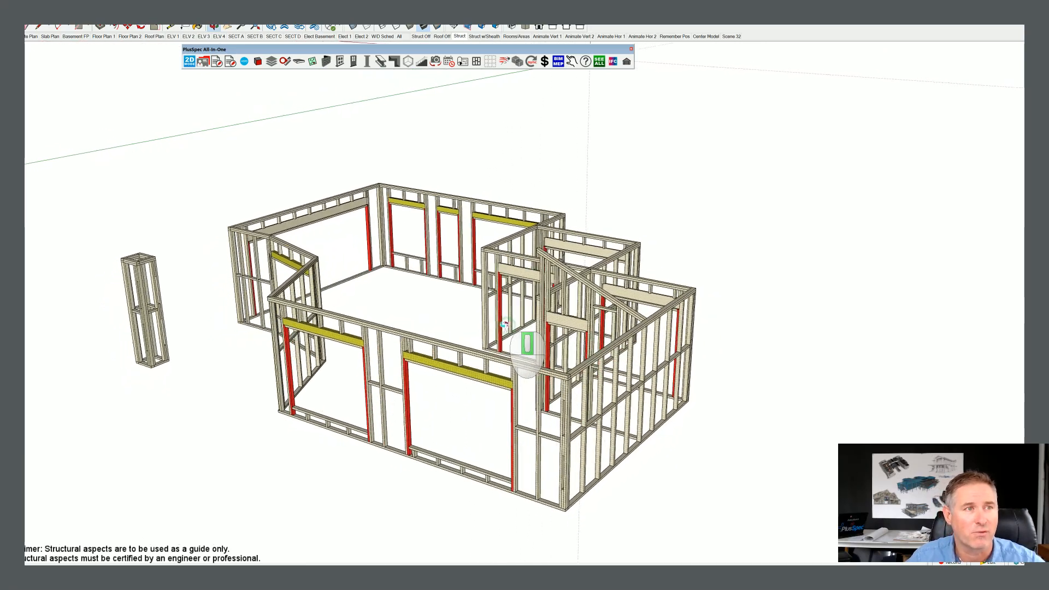
Return to the All scene showing the clad hip-roofed house with glazing and corner post
click(401, 36)
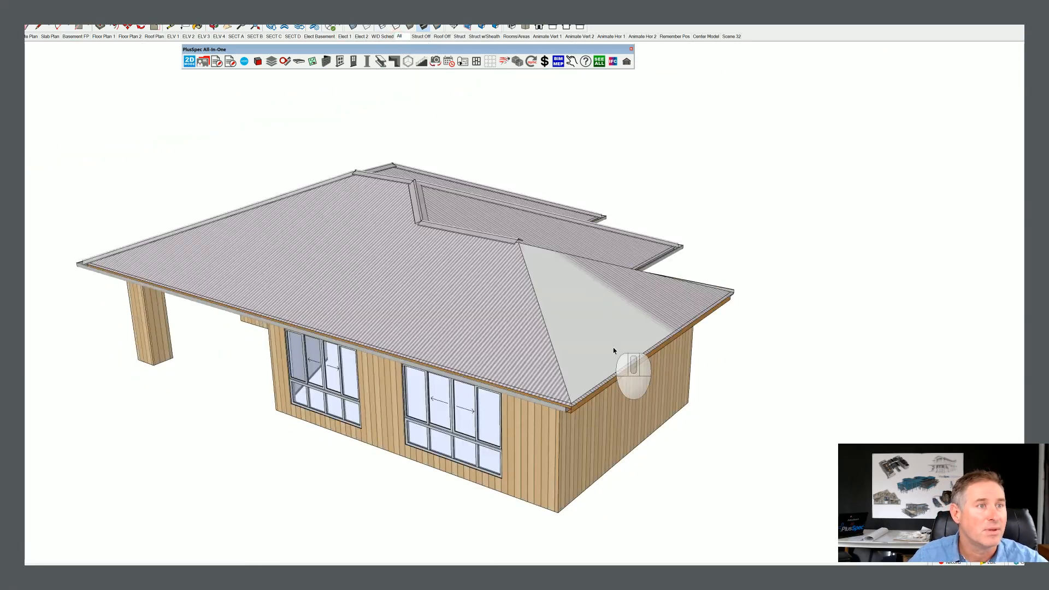